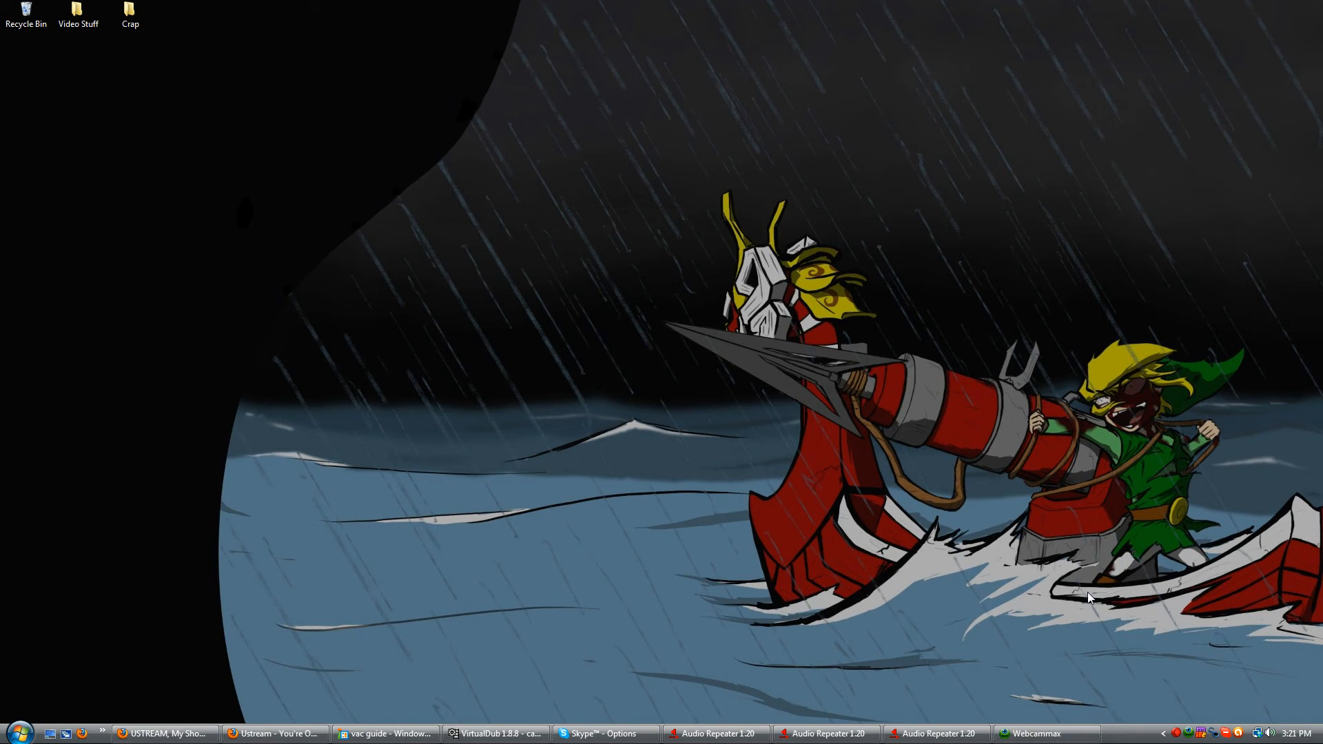
Show the vac guide routing diagram from the taskbar in Photo Gallery
{"action": "left_click", "coordinate": [1269, 732]}
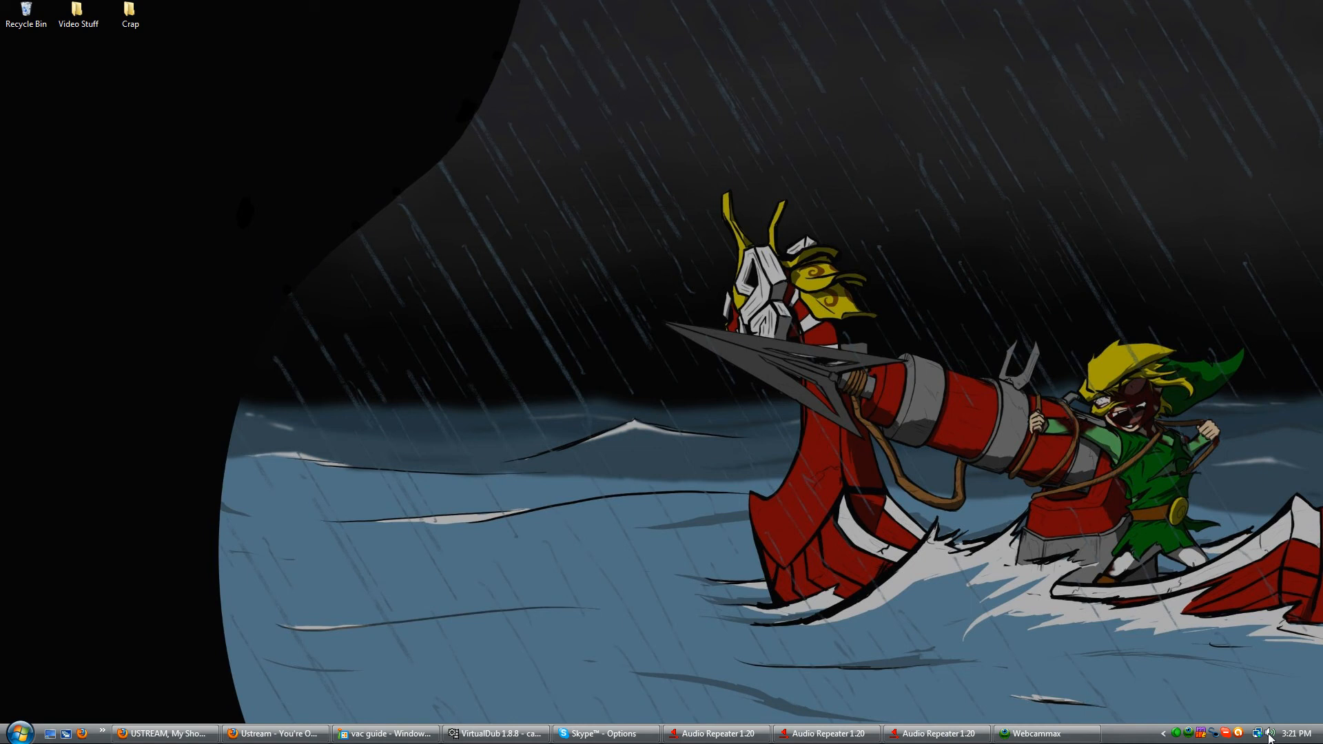
{"action": "left_click", "coordinate": [715, 732]}
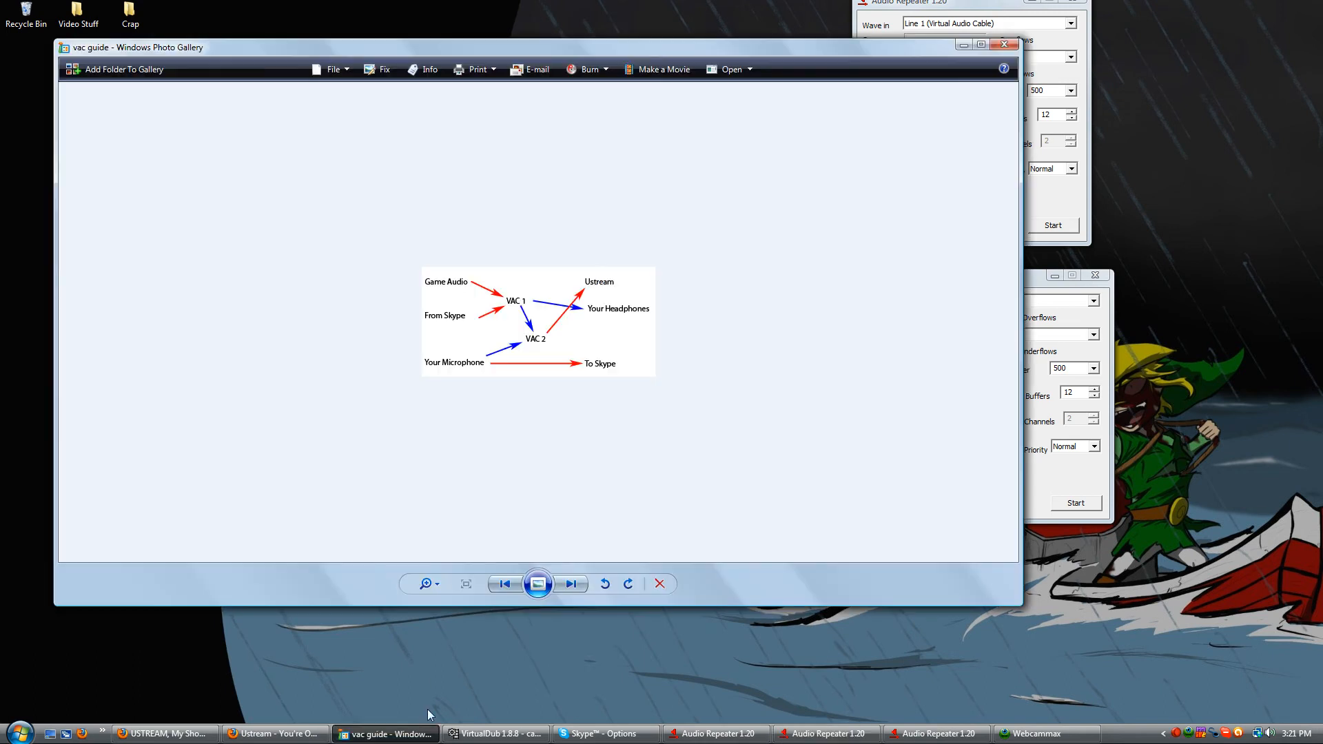
{"action": "mouse_move", "coordinate": [421, 694]}
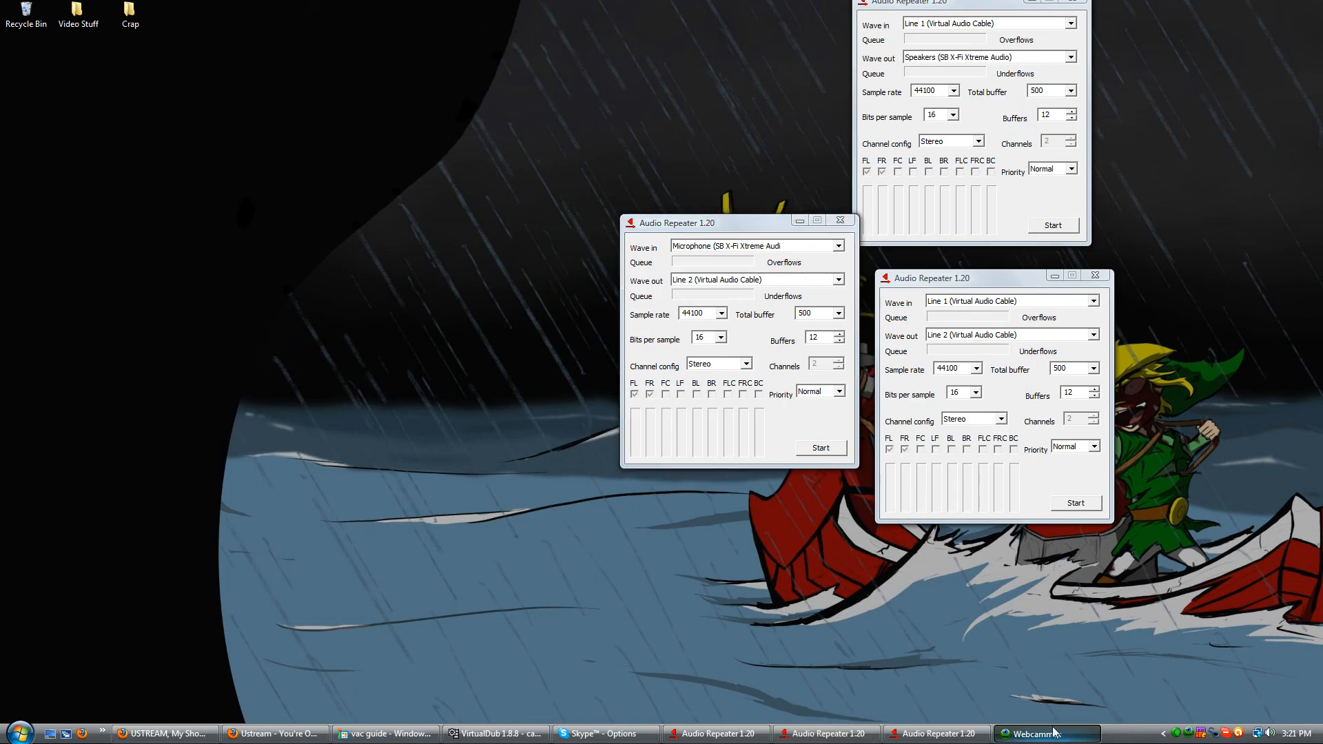
Restore WebcamMax and the VirtualDub capture window from the taskbar
{"action": "left_click", "coordinate": [1046, 732]}
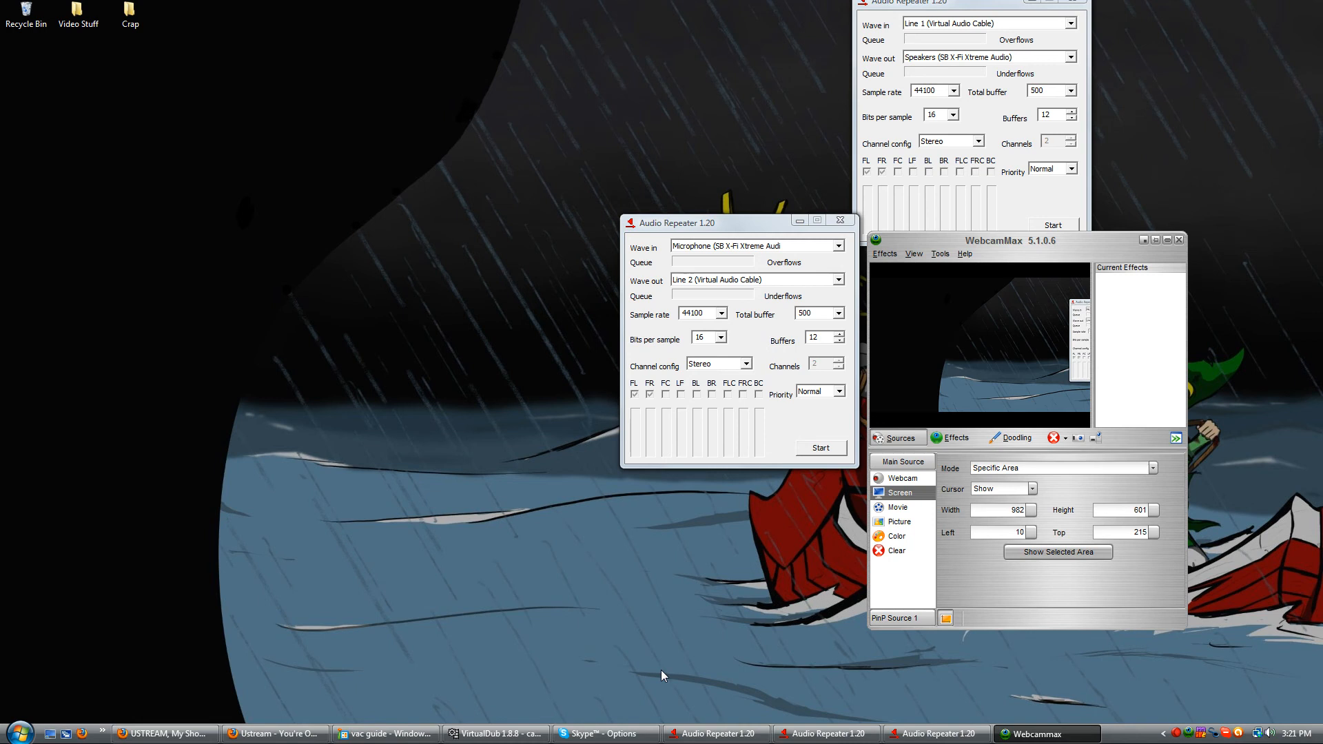
{"action": "mouse_move", "coordinate": [540, 723]}
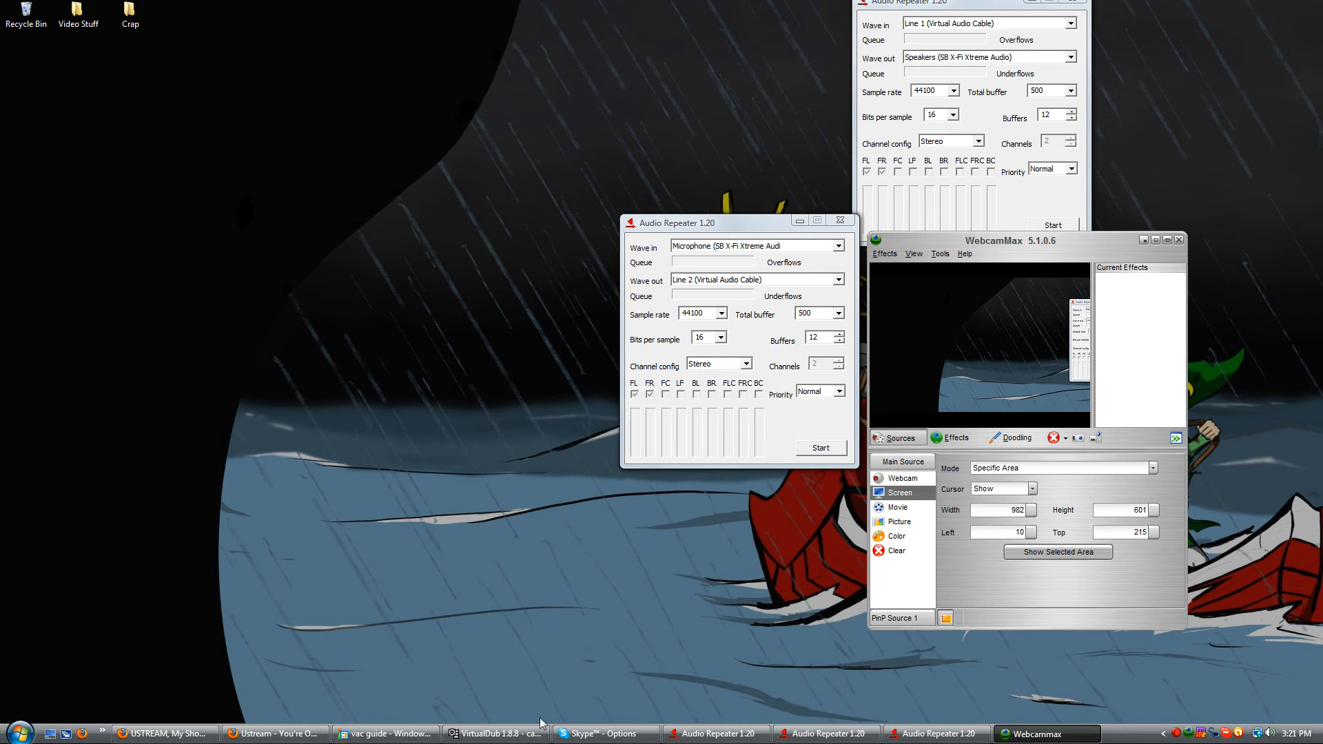
{"action": "left_click", "coordinate": [495, 733]}
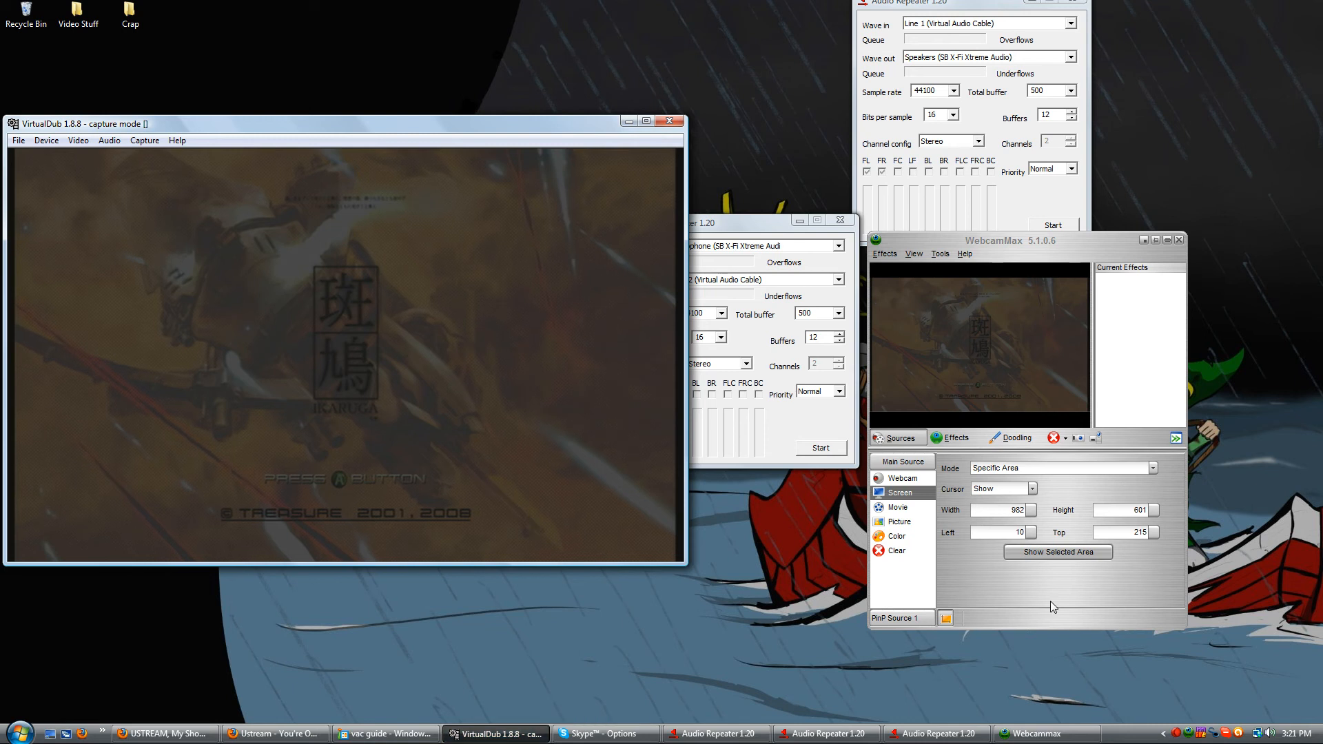
Browse the screen capture modes and keep Specific Area selected
{"action": "left_click", "coordinate": [1151, 467]}
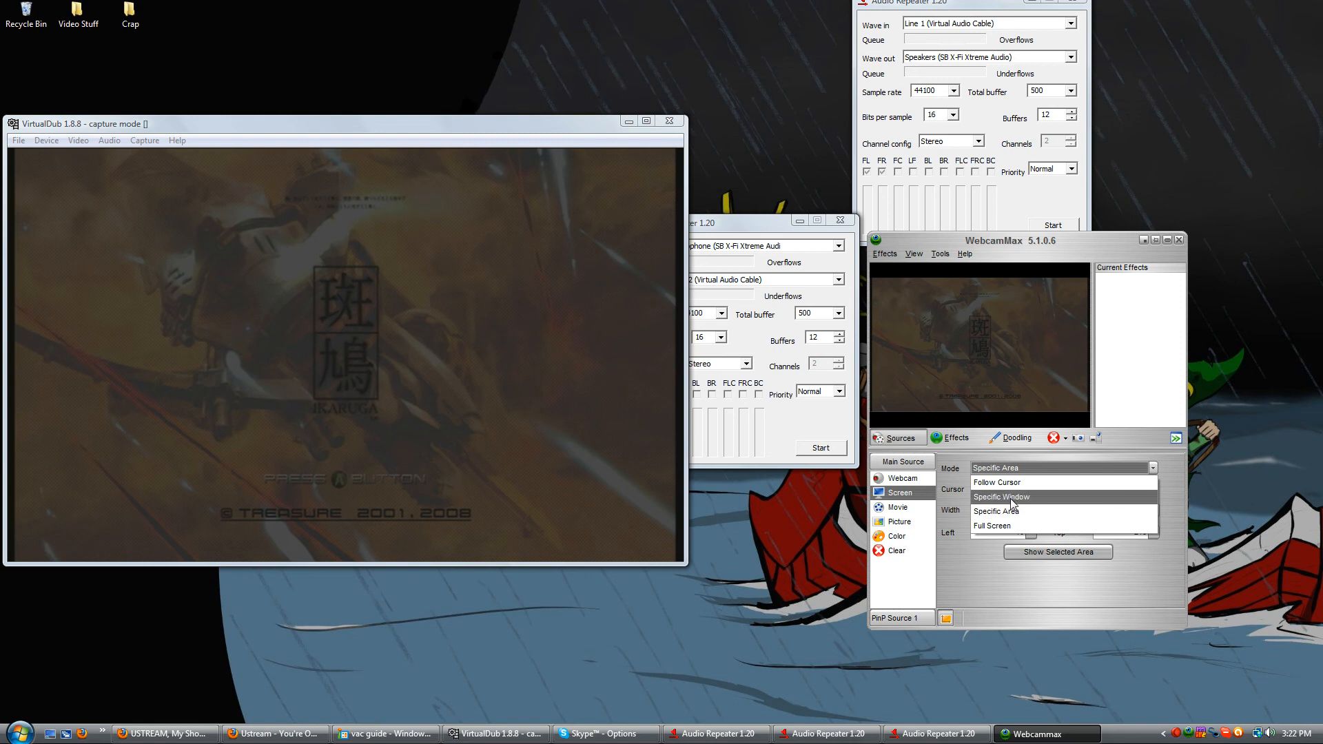
{"action": "left_click", "coordinate": [1002, 497]}
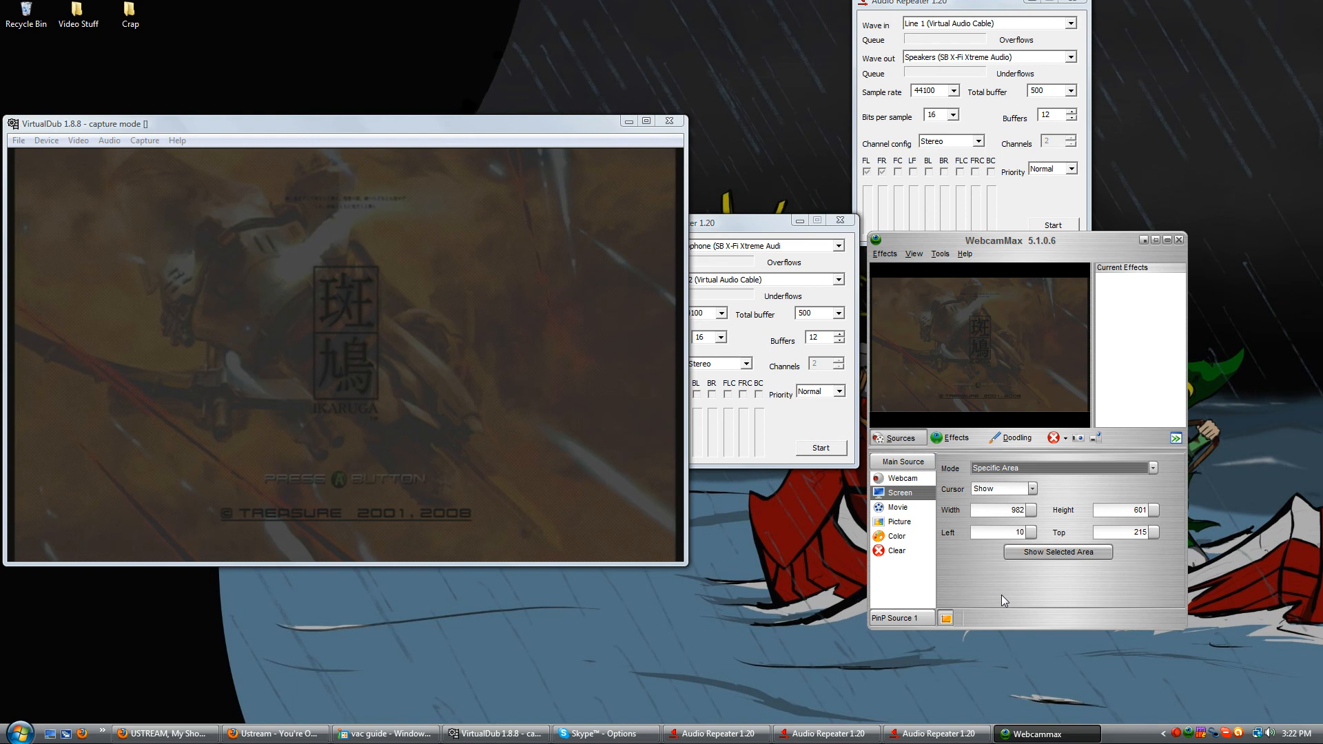
{"action": "mouse_move", "coordinate": [346, 687]}
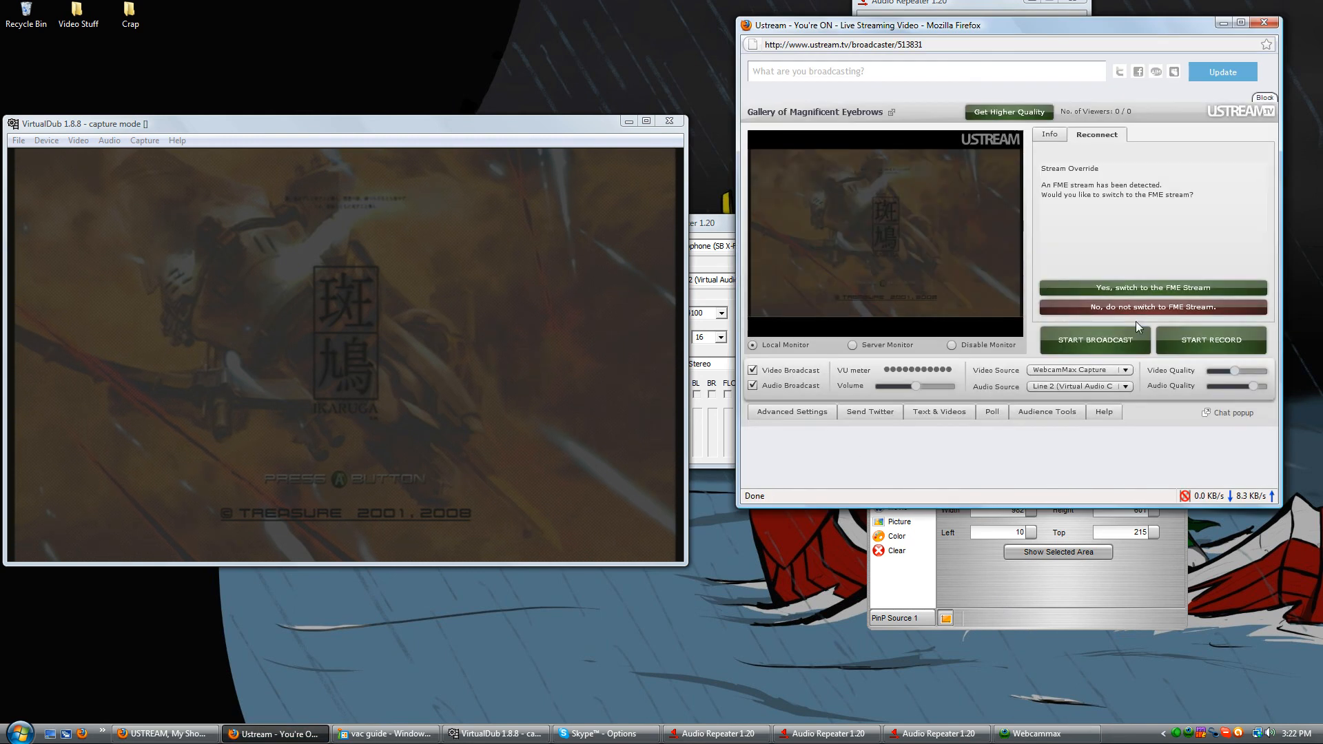
Choose 'No, do not switch to FME Stream' on the Reconnect prompt
{"action": "left_click", "coordinate": [1151, 306]}
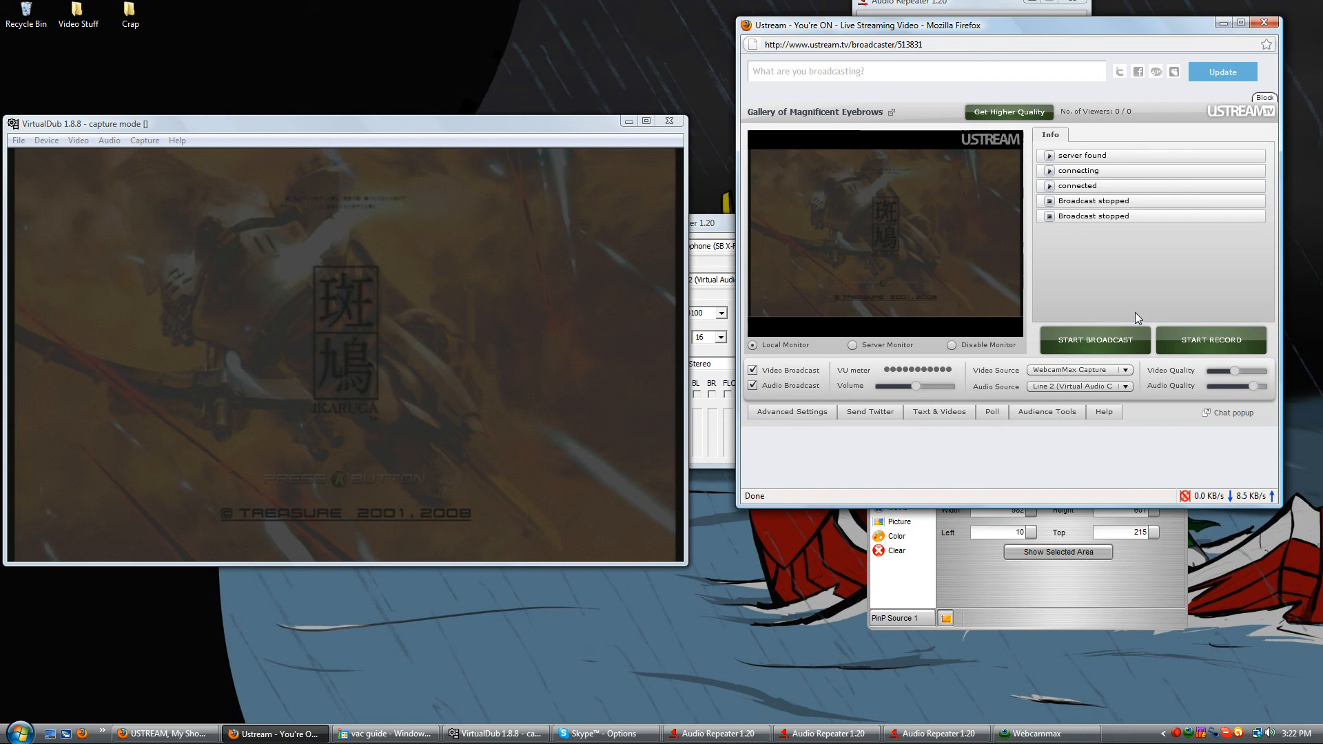
{"action": "mouse_move", "coordinate": [1133, 310]}
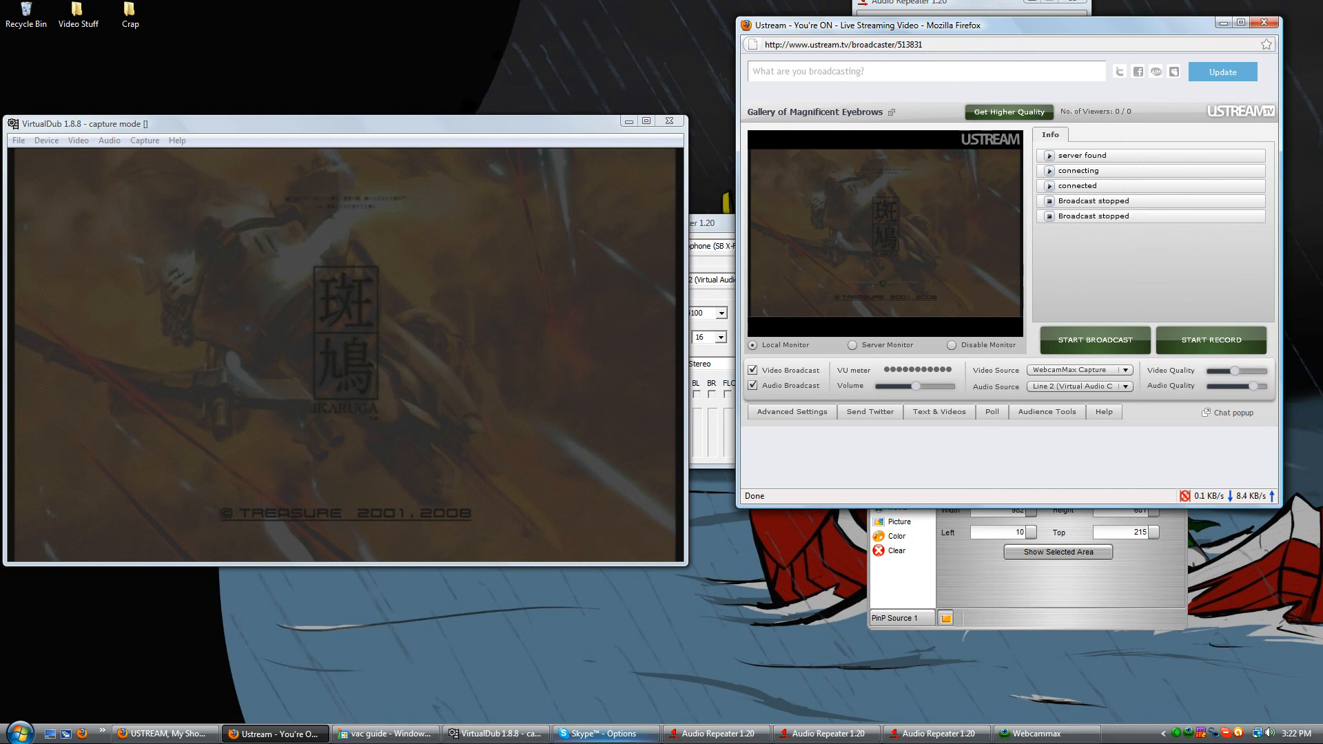
Set Skype's Speakers device to Line 1 (Virtual Audio Cable)
{"action": "left_click", "coordinate": [600, 733]}
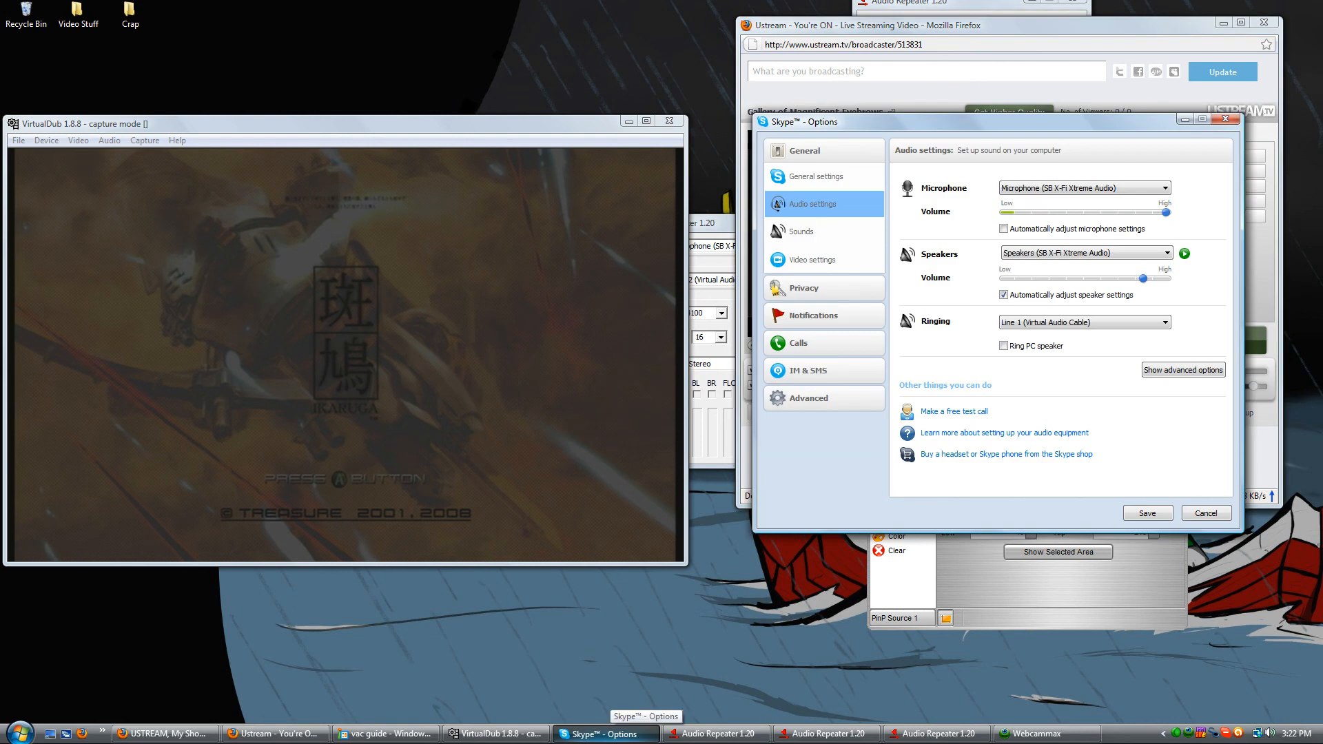
{"action": "left_click", "coordinate": [1086, 252]}
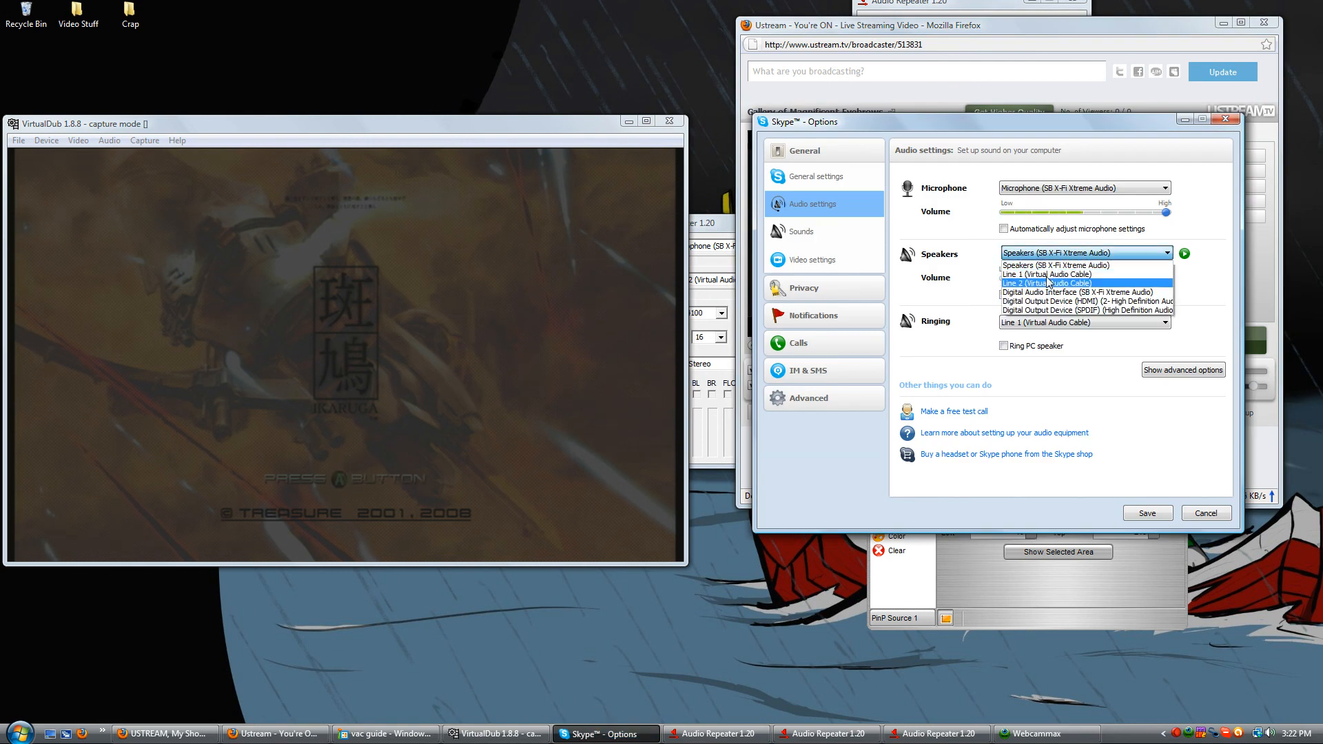
{"action": "left_click", "coordinate": [1048, 283]}
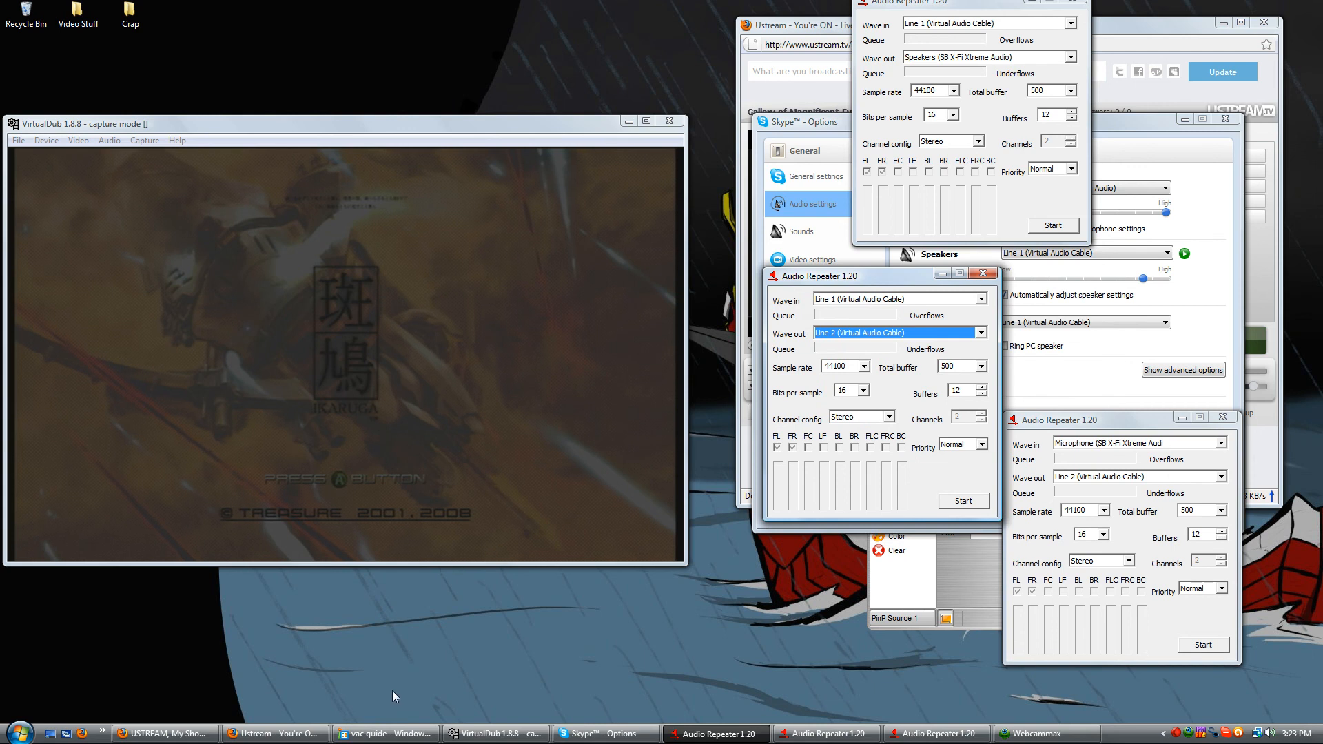
Restore the Ustream Firefox page and show the WebcamMax tray icon's quick actions
{"action": "left_click", "coordinate": [274, 733]}
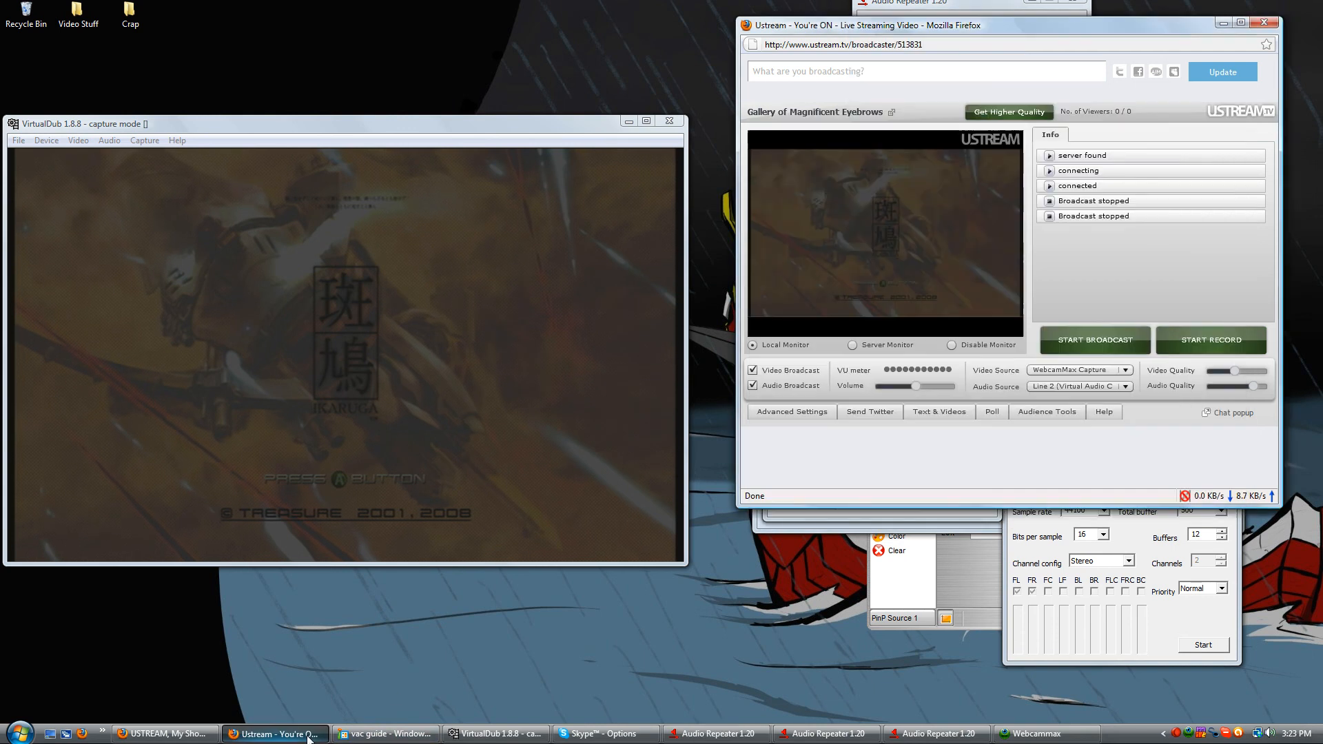
{"action": "mouse_move", "coordinate": [275, 733]}
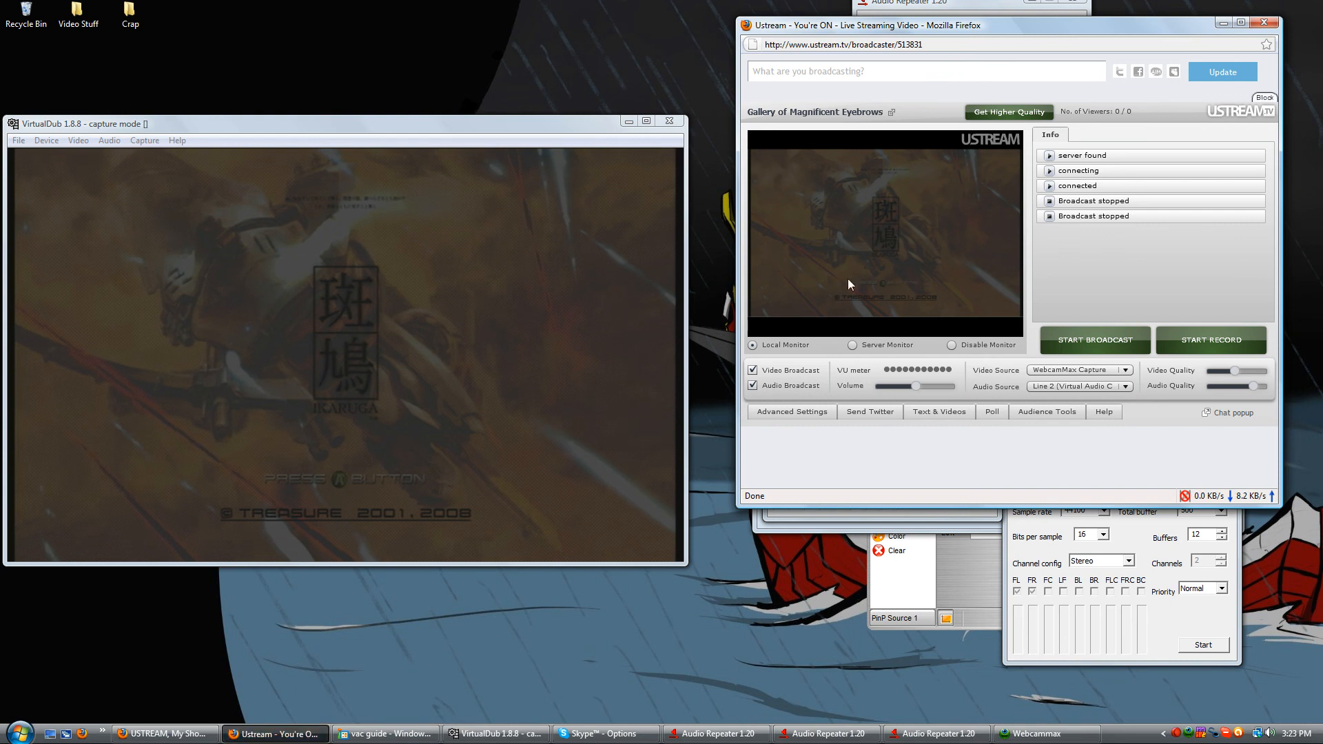
{"action": "mouse_move", "coordinate": [1046, 456]}
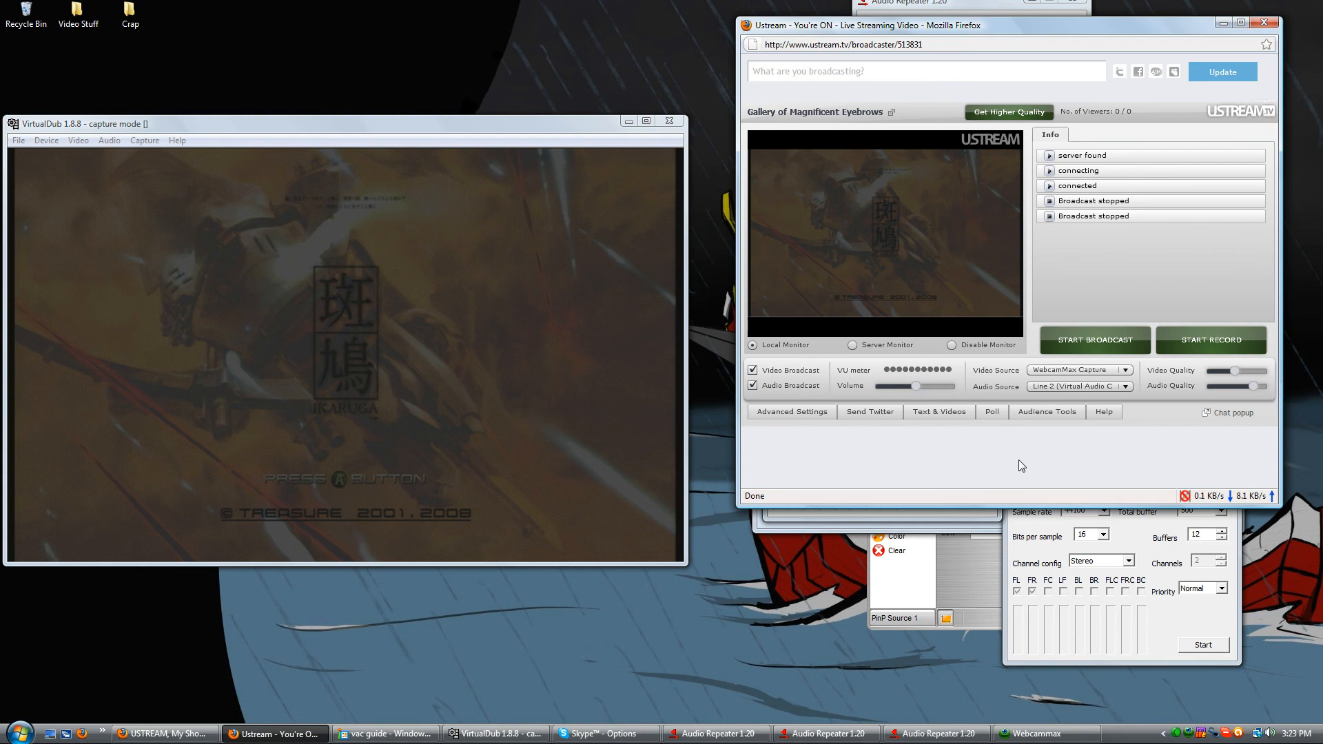
{"action": "mouse_move", "coordinate": [1011, 482]}
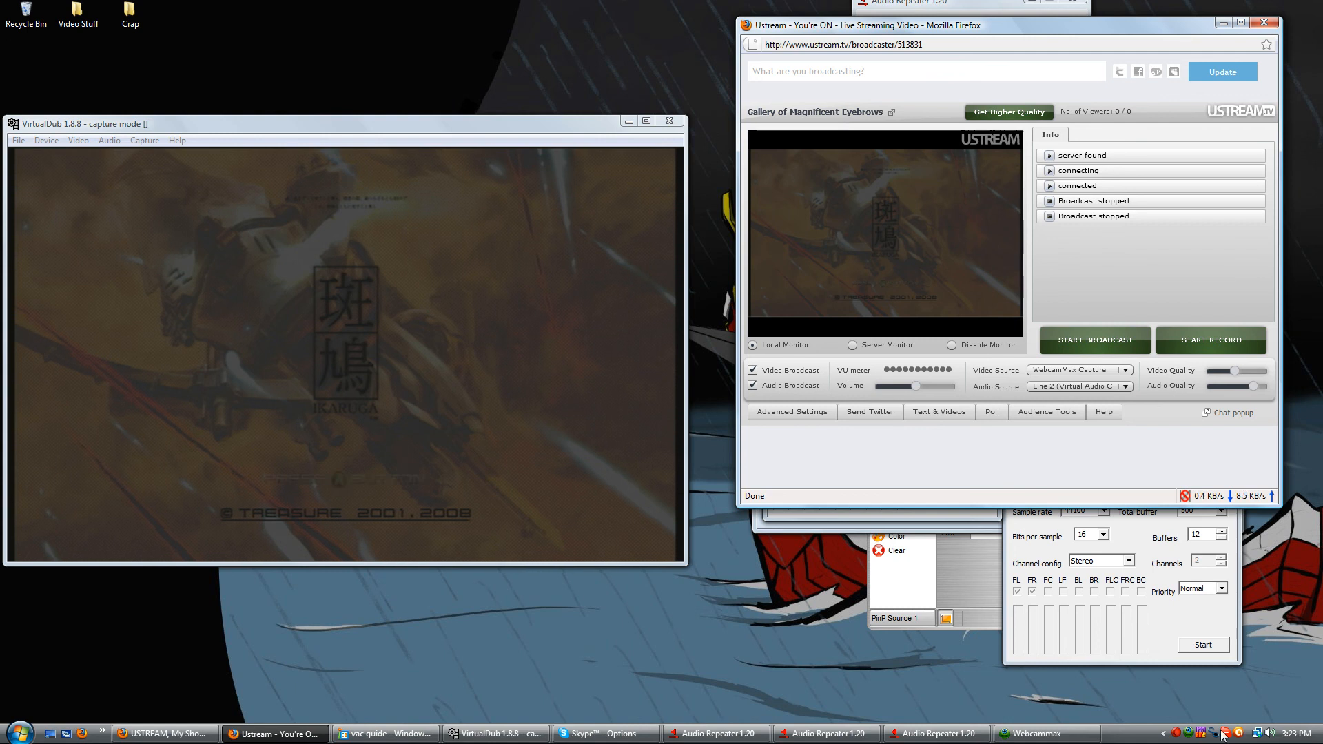
{"action": "right_click", "coordinate": [1201, 732]}
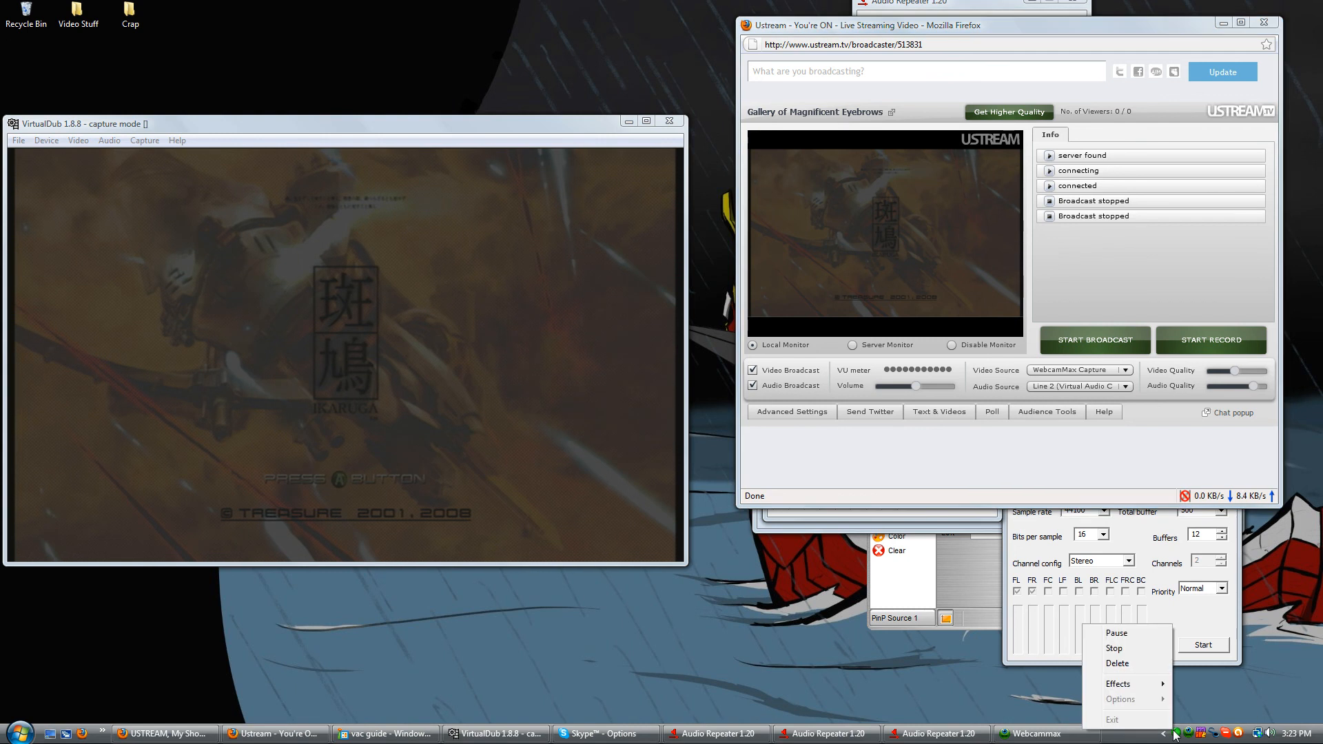